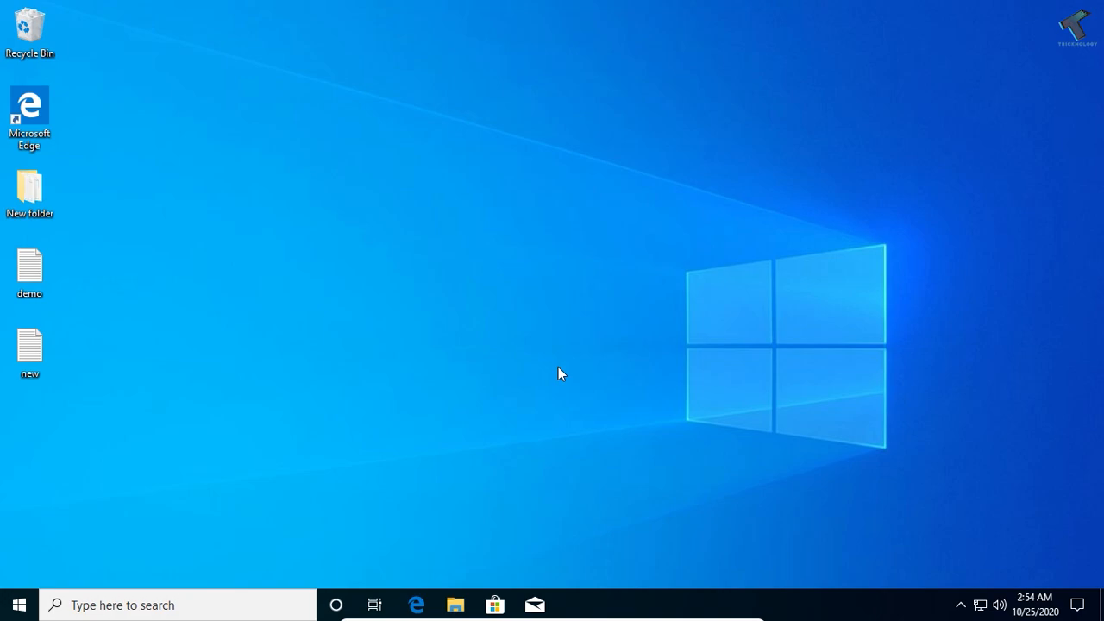
mouse_move(427, 595)
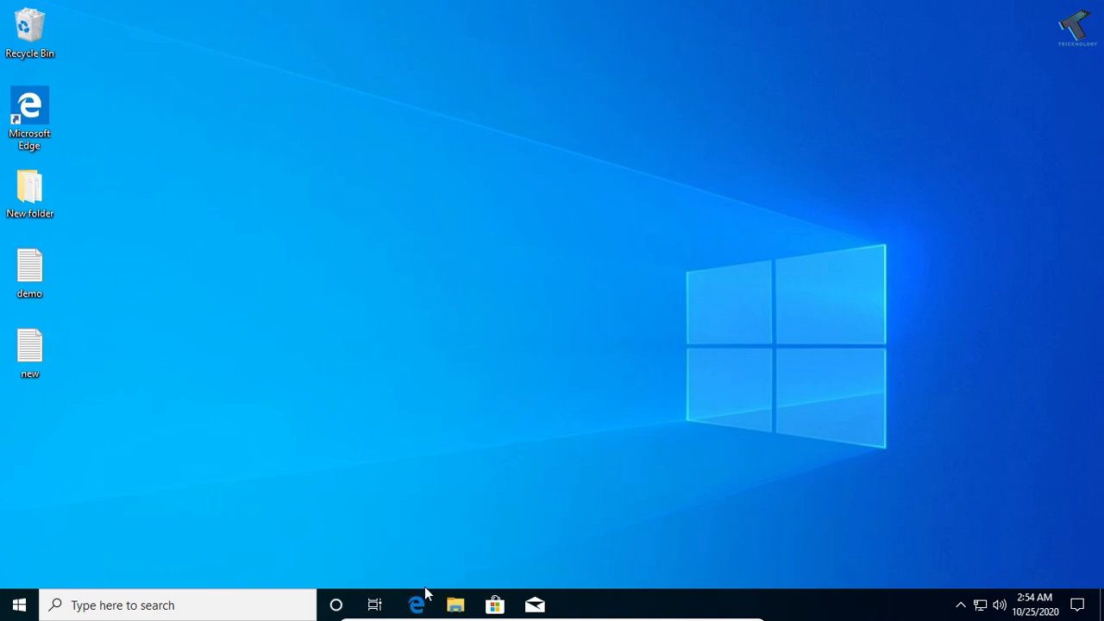
- Download the Windows installer cfc_setup.exe from the Clone Files Checker site in Edge and run it
left_click(417, 603)
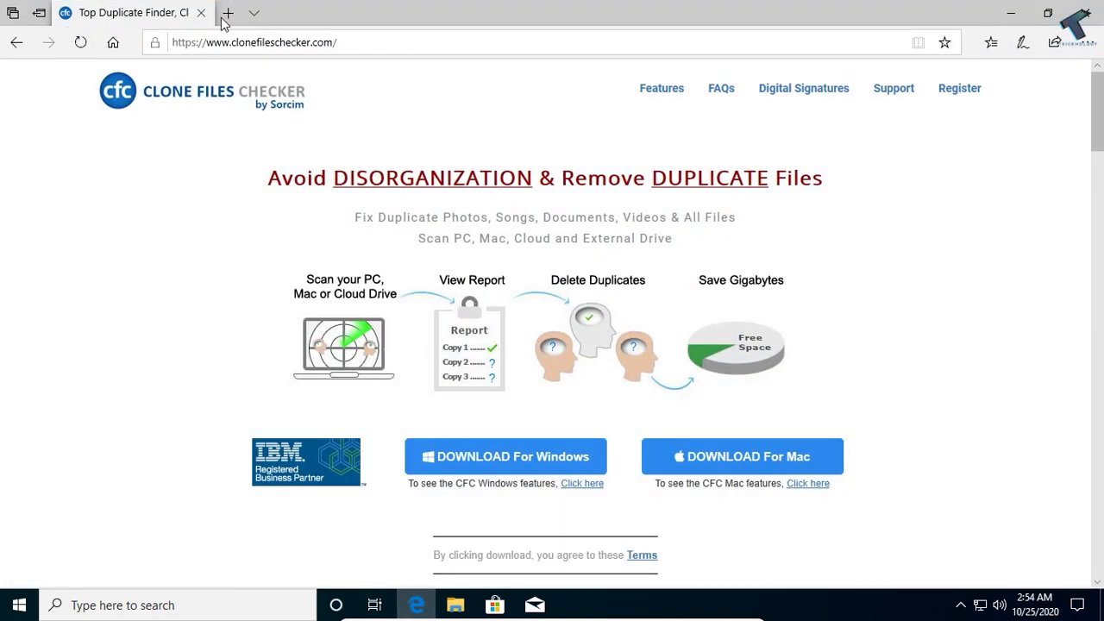
mouse_move(336, 61)
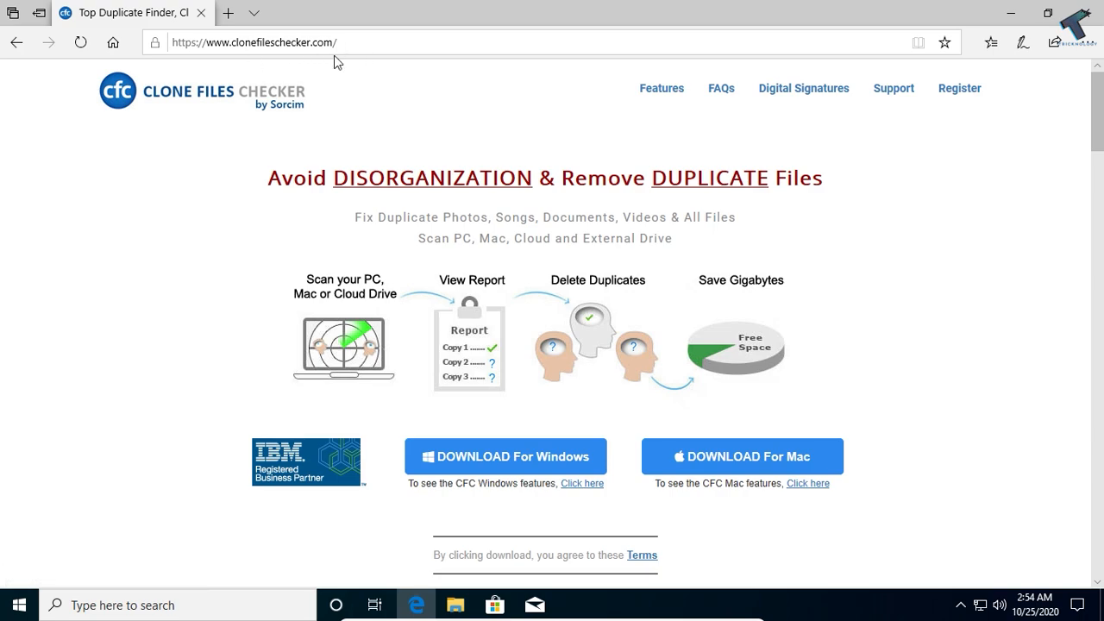
mouse_move(334, 62)
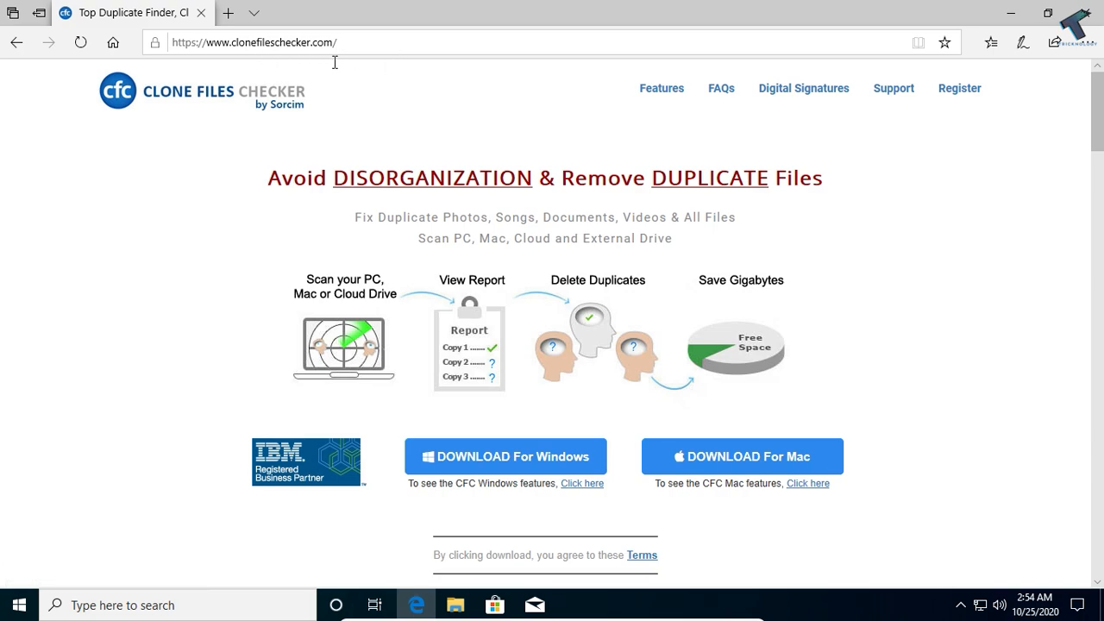
scroll("down", 3)
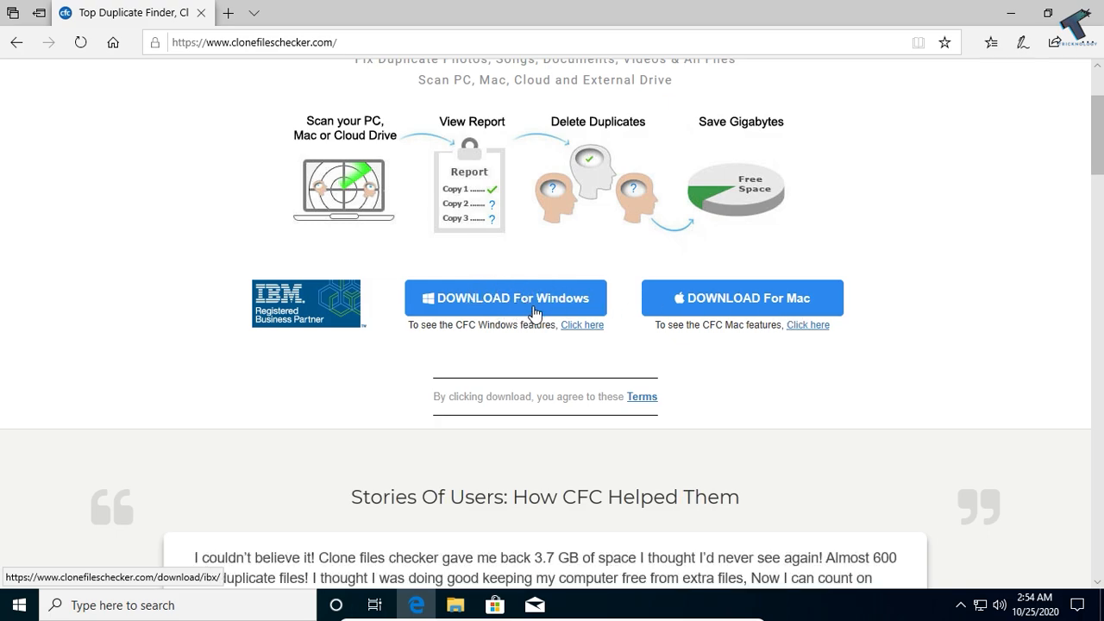
left_click(505, 297)
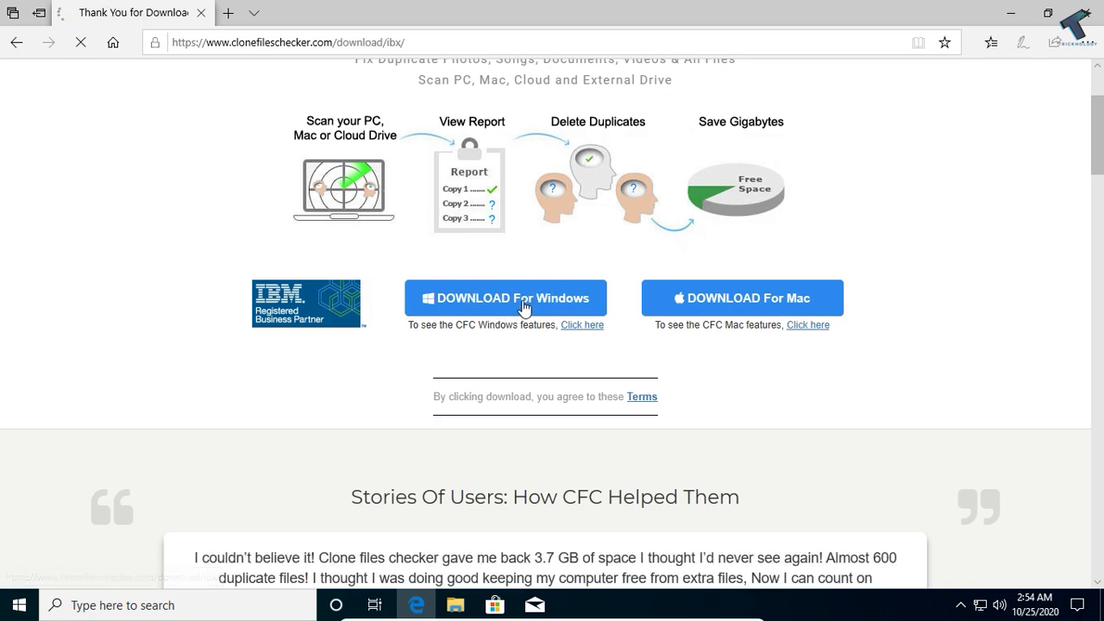
left_click(507, 298)
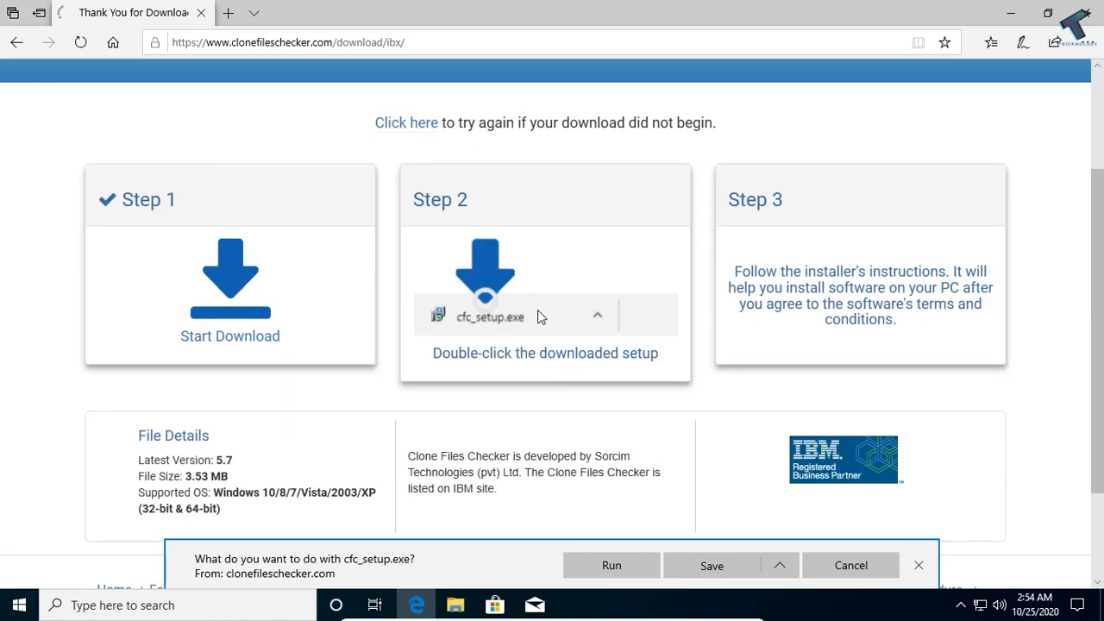
left_click(710, 565)
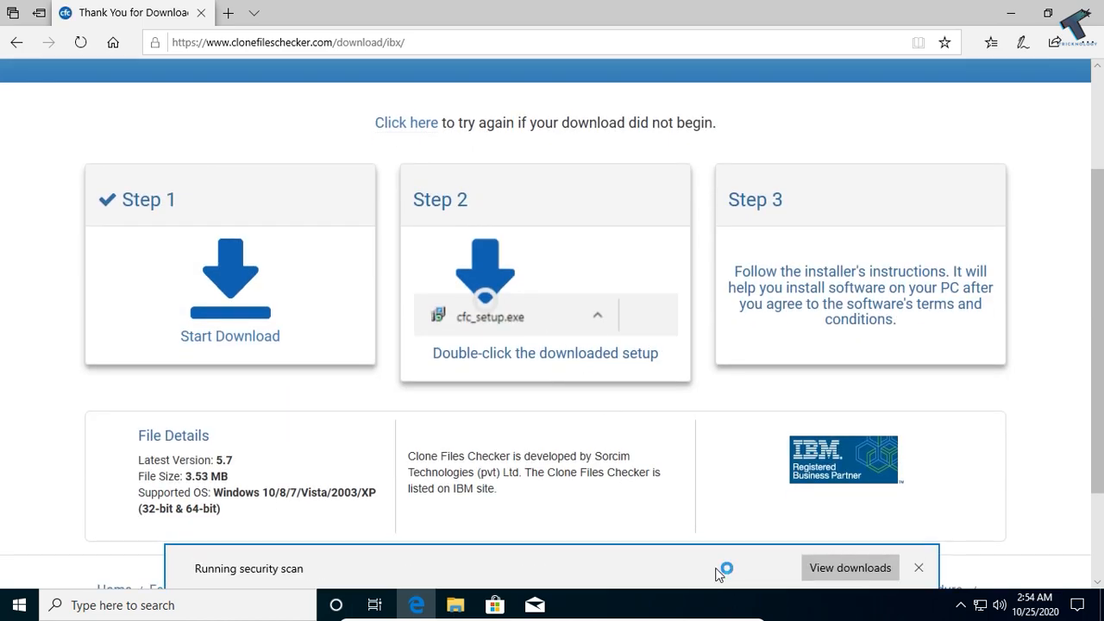
mouse_move(720, 568)
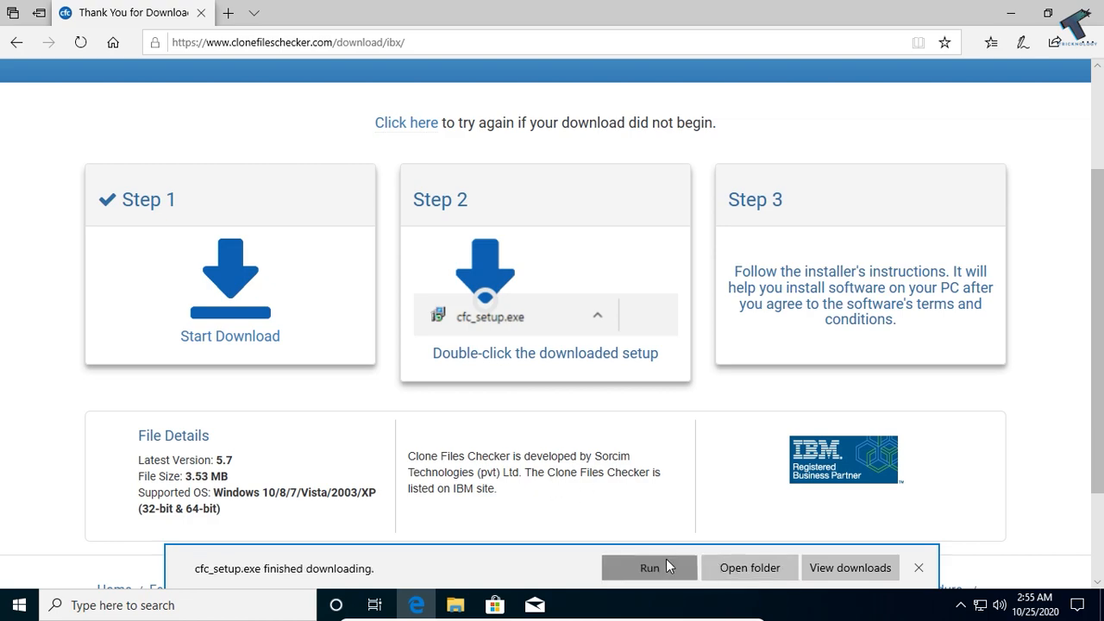
left_click(649, 568)
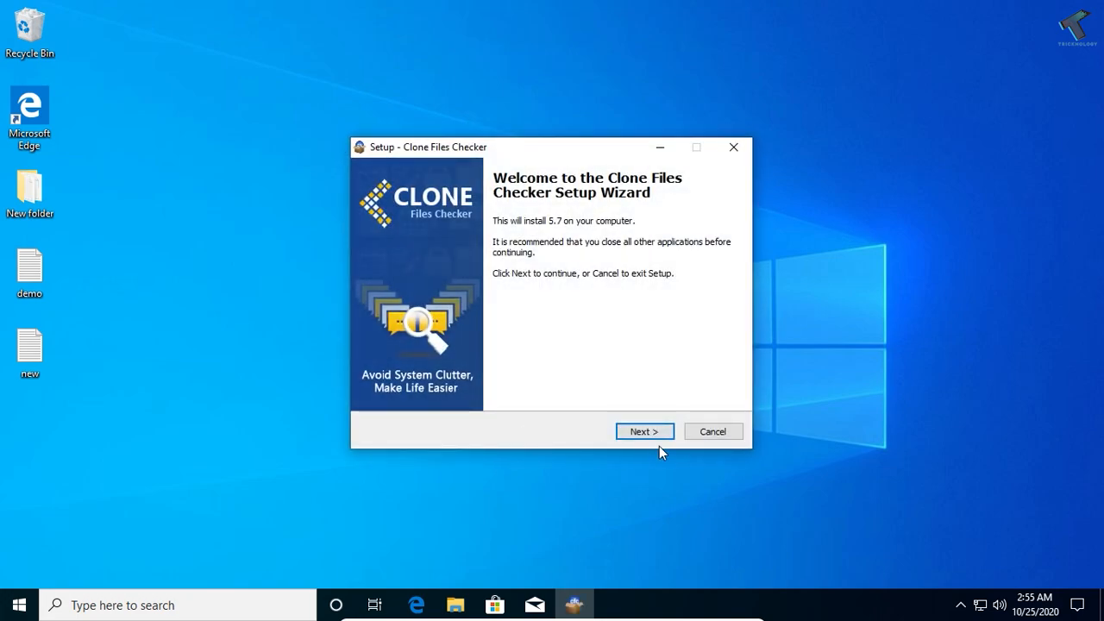
- Accept the license and install into the default Program Files (x86) folder, then finish setup
left_click(644, 431)
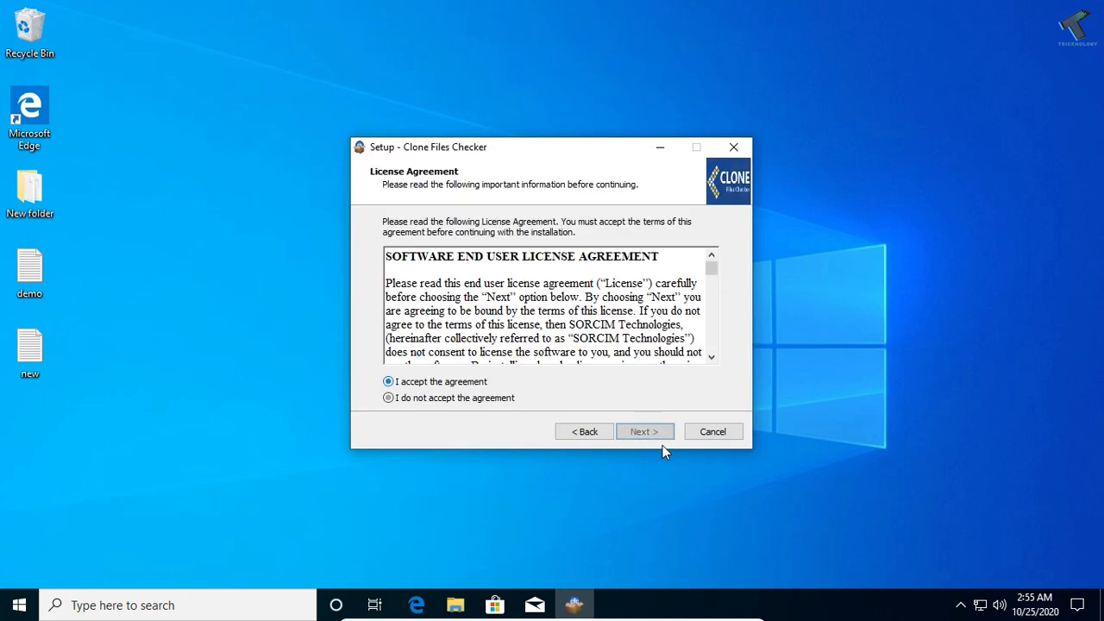
left_click(645, 431)
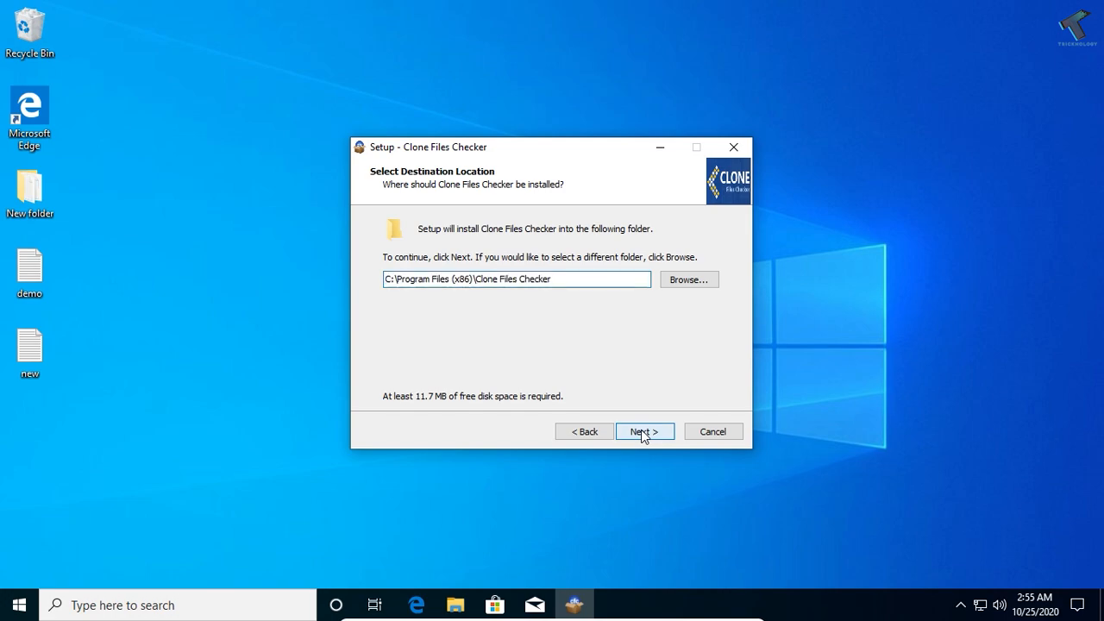
left_click(645, 431)
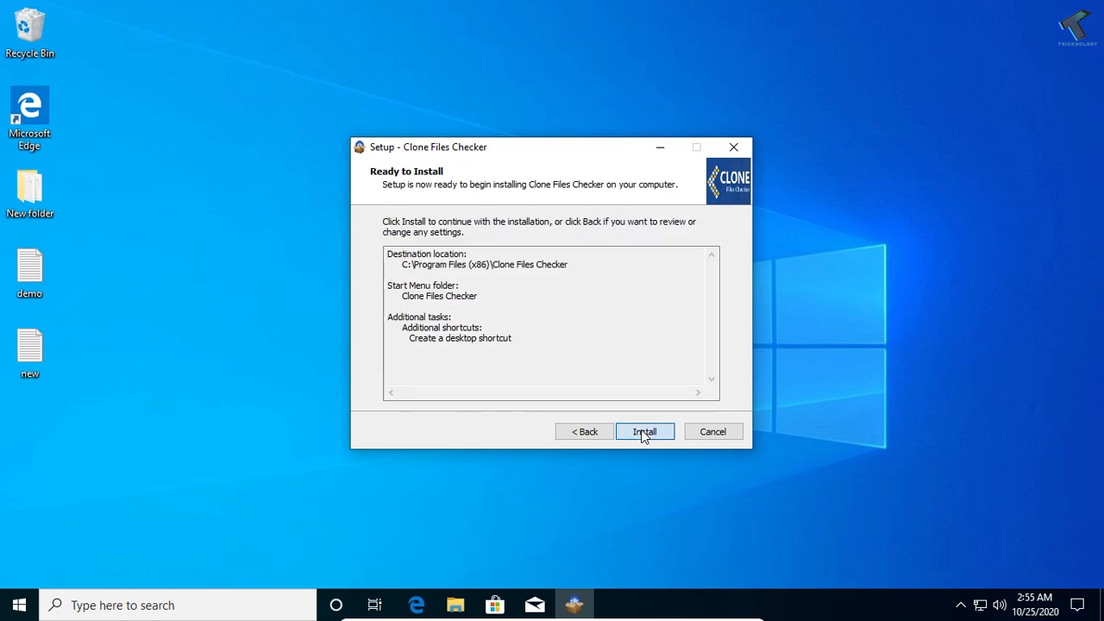
left_click(645, 431)
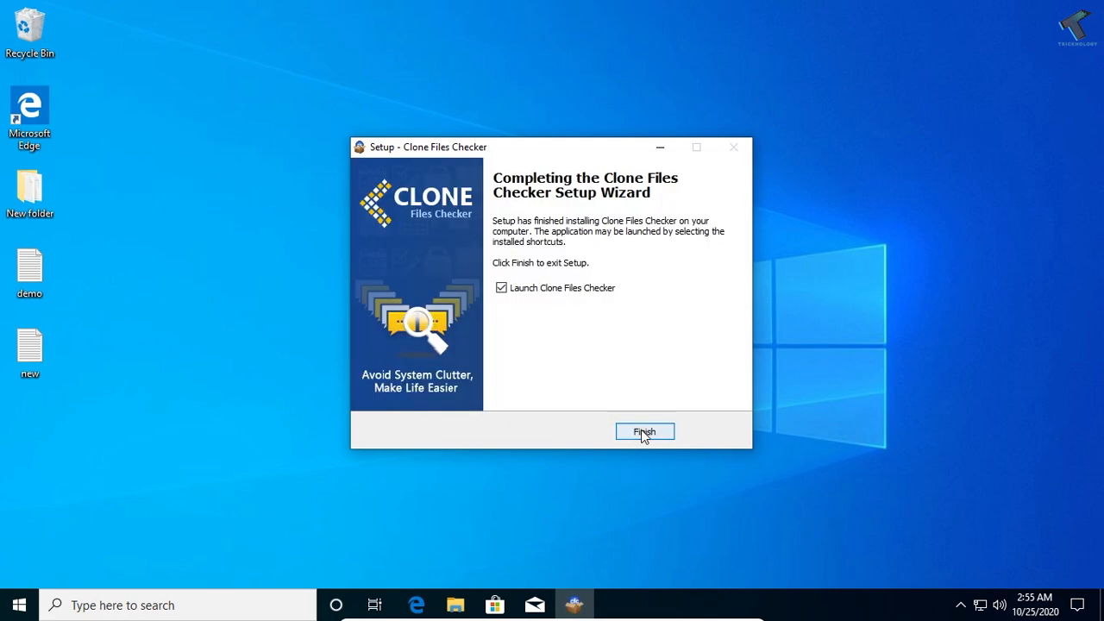
left_click(645, 431)
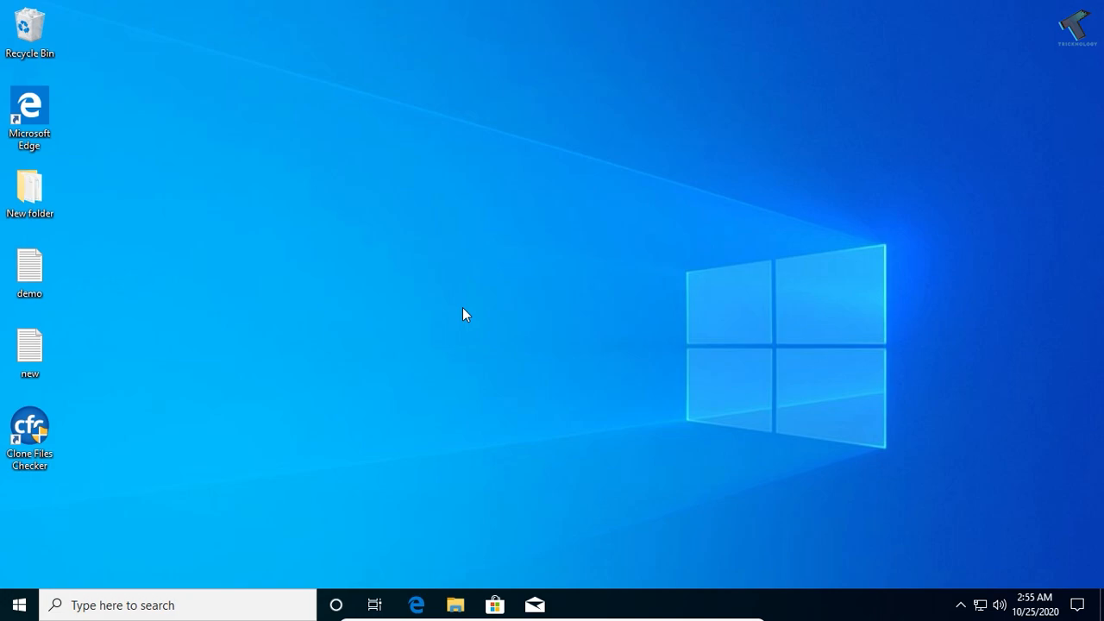
mouse_move(29, 423)
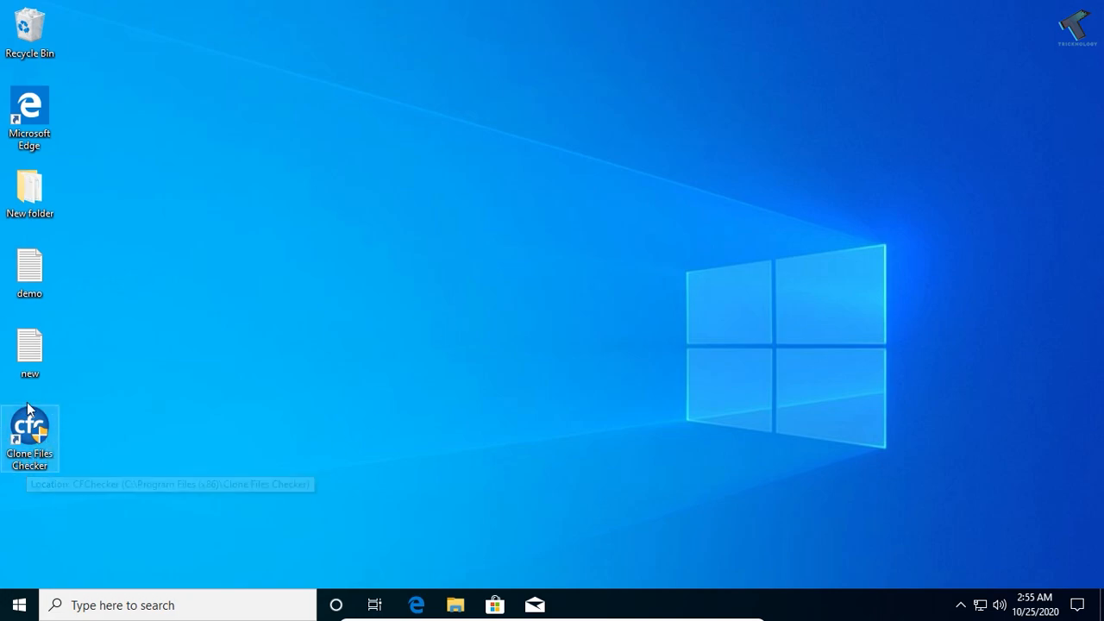
- Launch Clone Files Checker from its desktop shortcut and confirm New folder holds demo.txt and new.txt
double_click(29, 431)
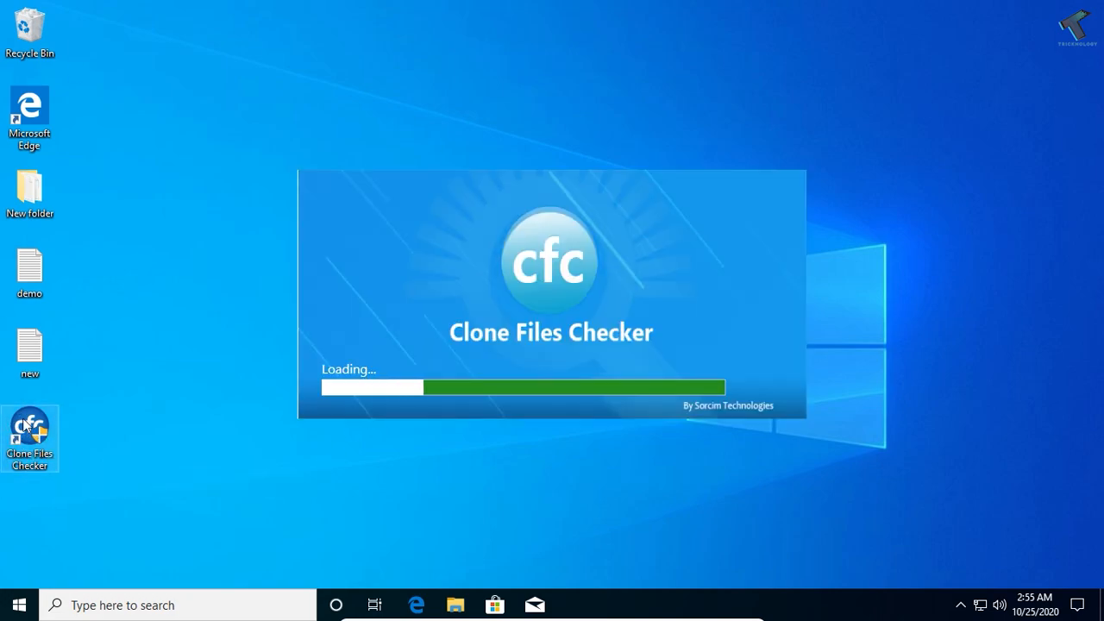
mouse_move(15, 484)
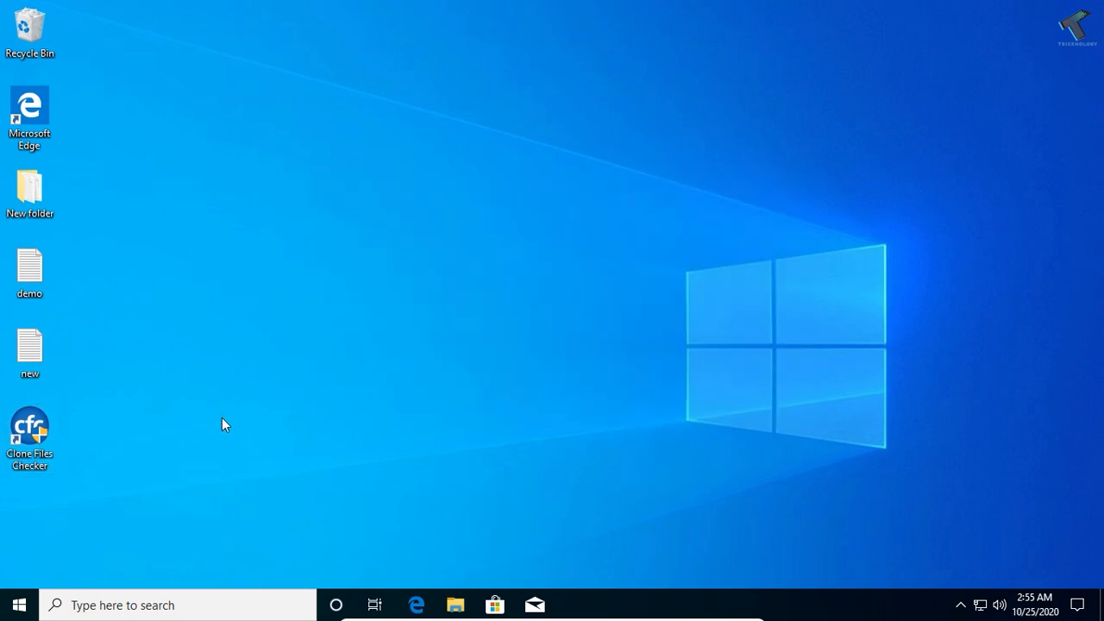
double_click(29, 432)
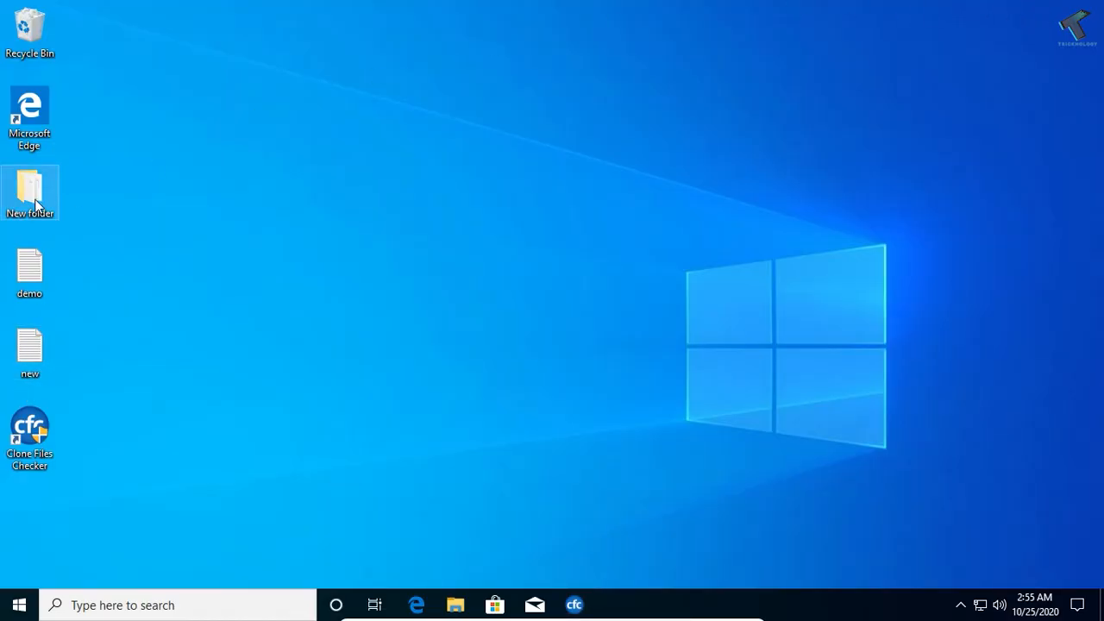
double_click(29, 187)
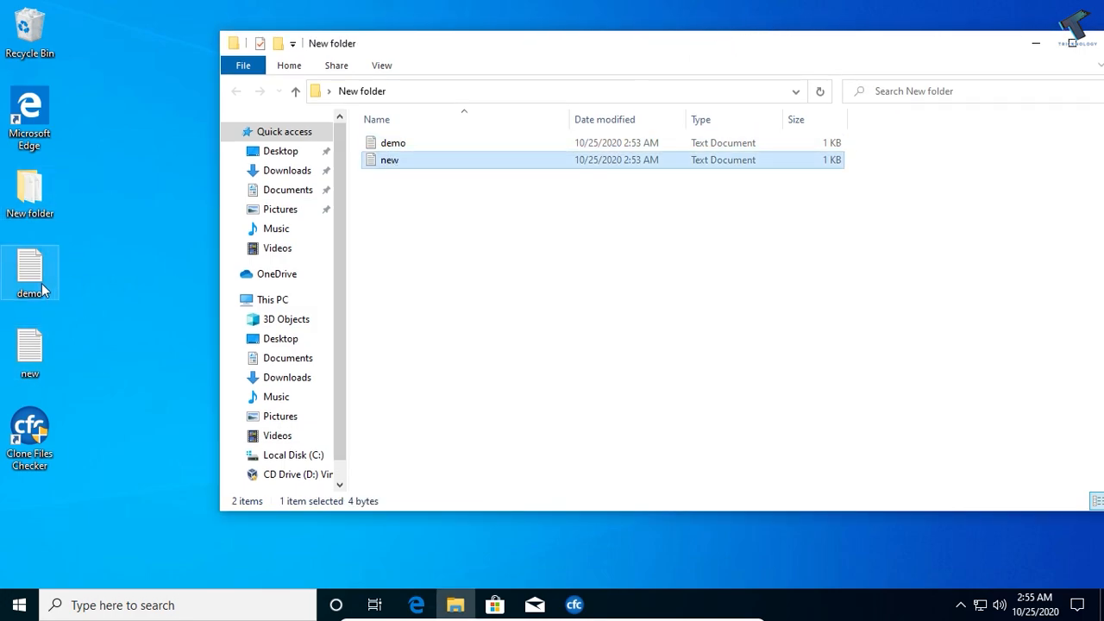
left_click(1035, 43)
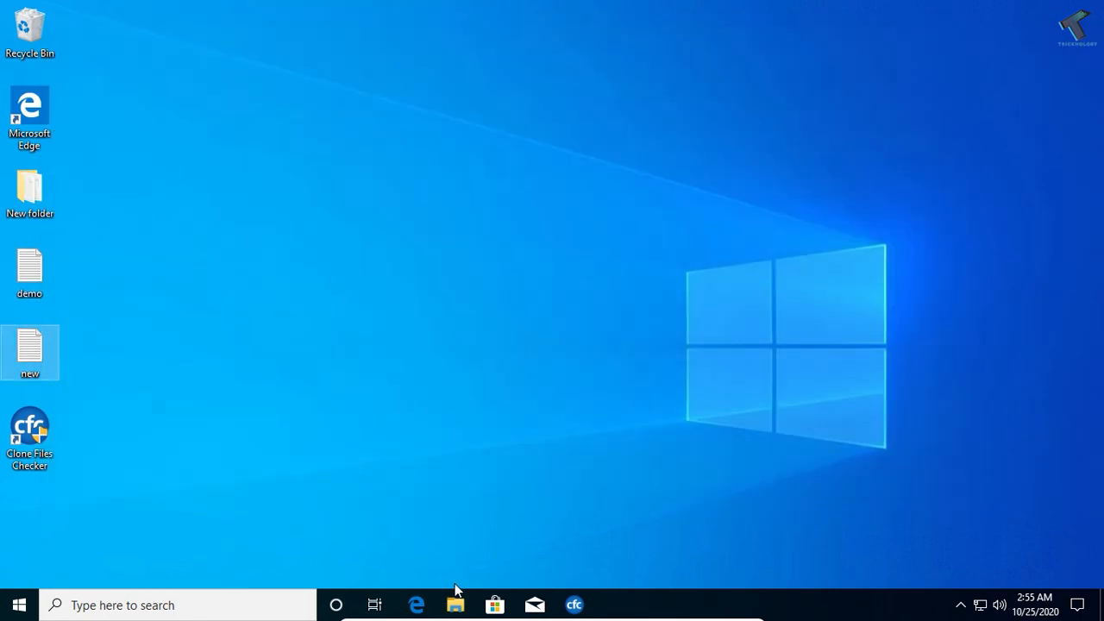
left_click(574, 604)
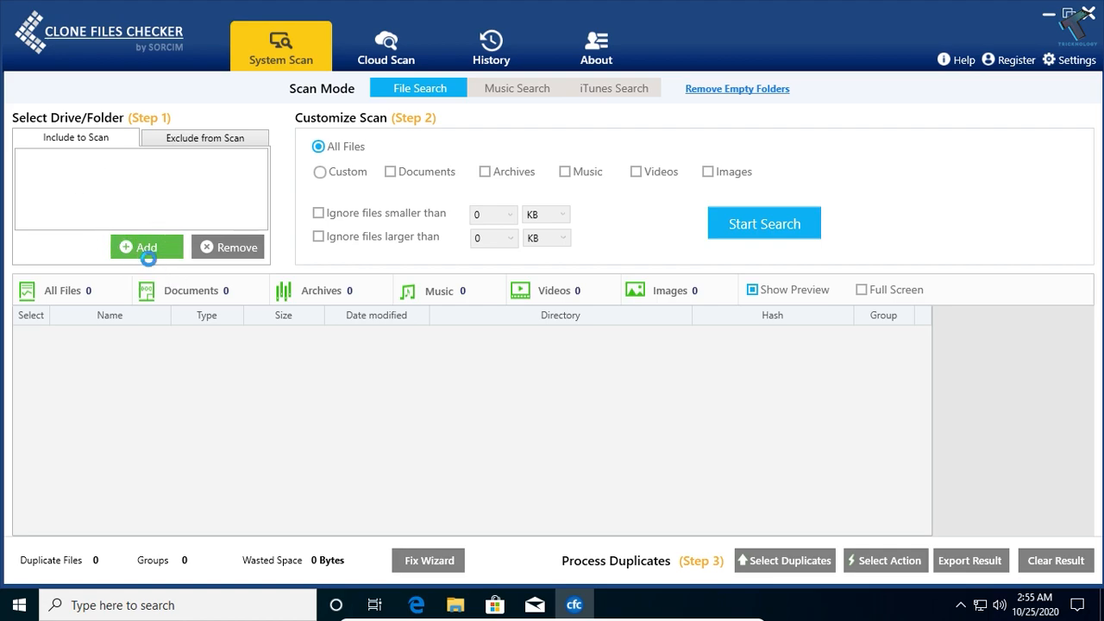
- Add Local Disk (C:) as the scan location and search it for all-file duplicates
left_click(147, 246)
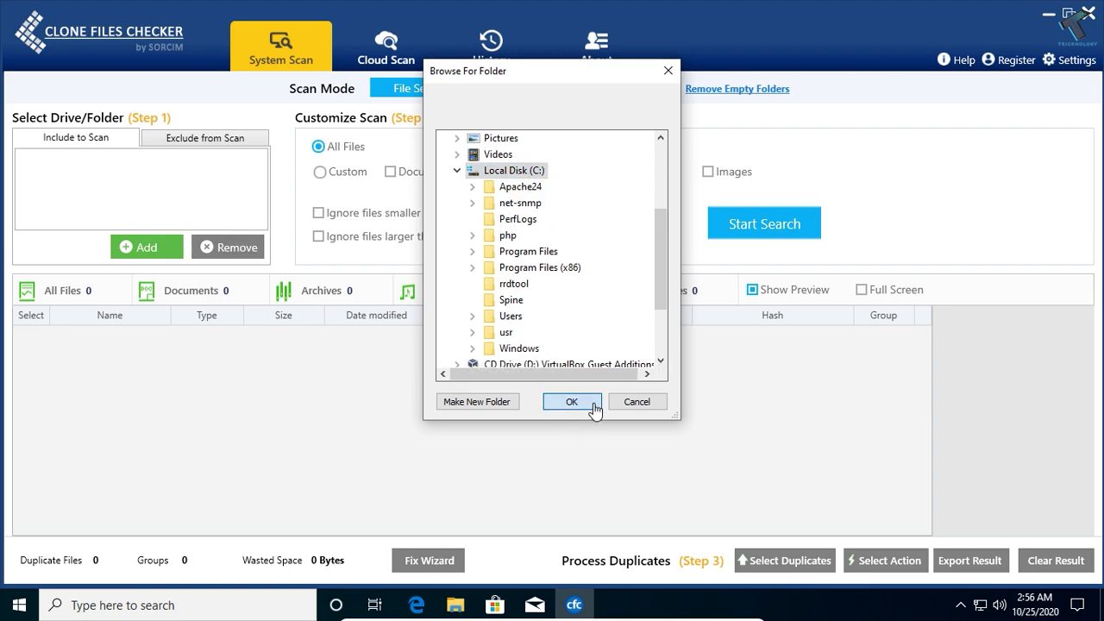
left_click(571, 401)
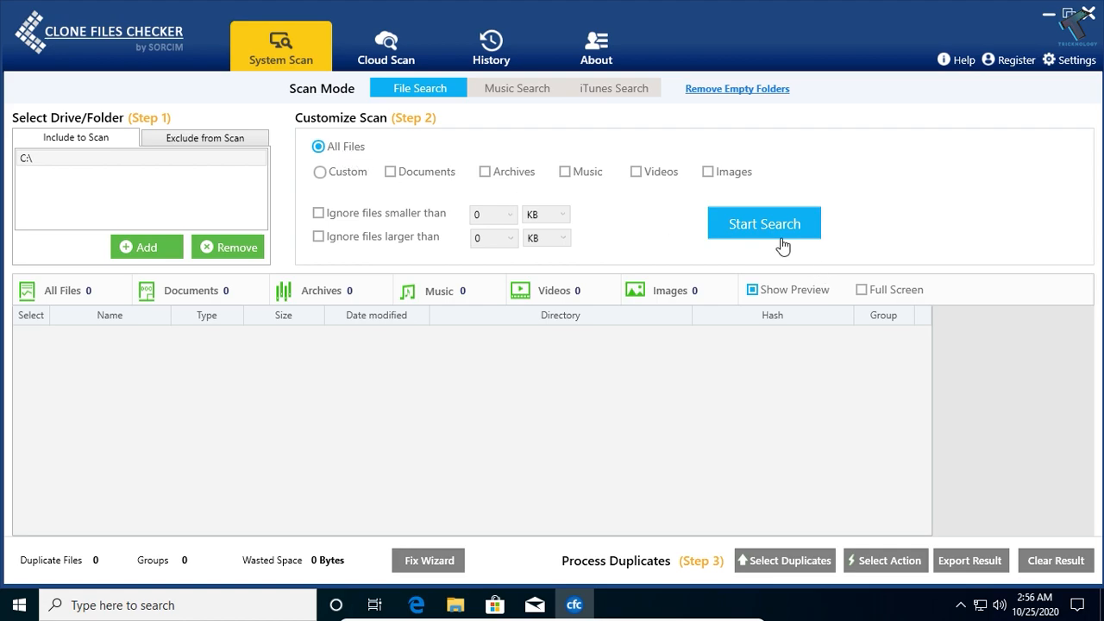
left_click(763, 224)
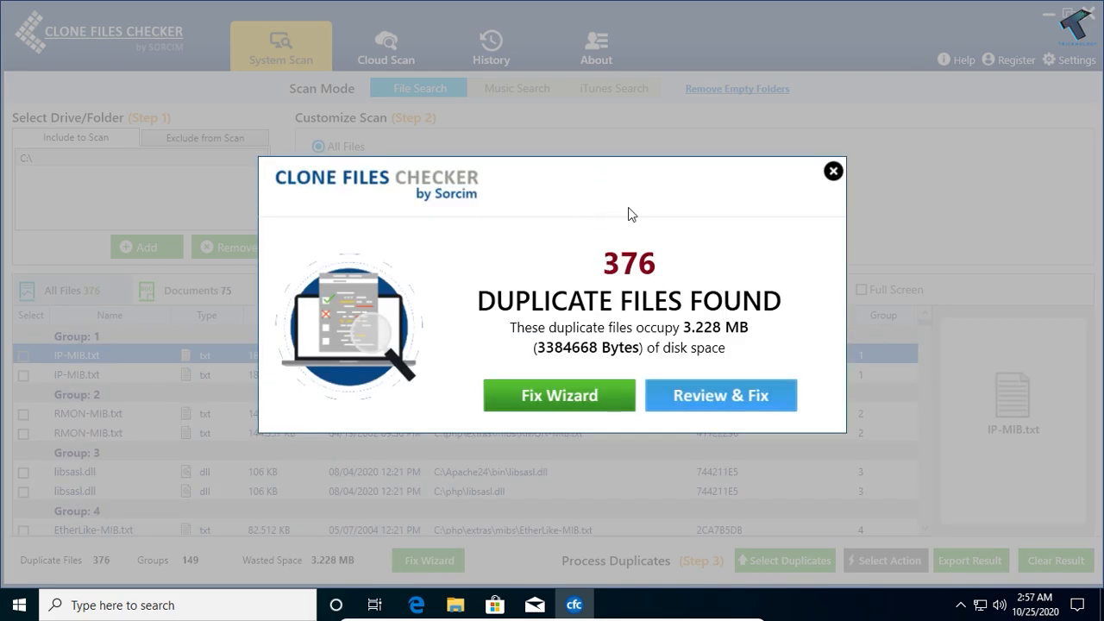
mouse_move(832, 170)
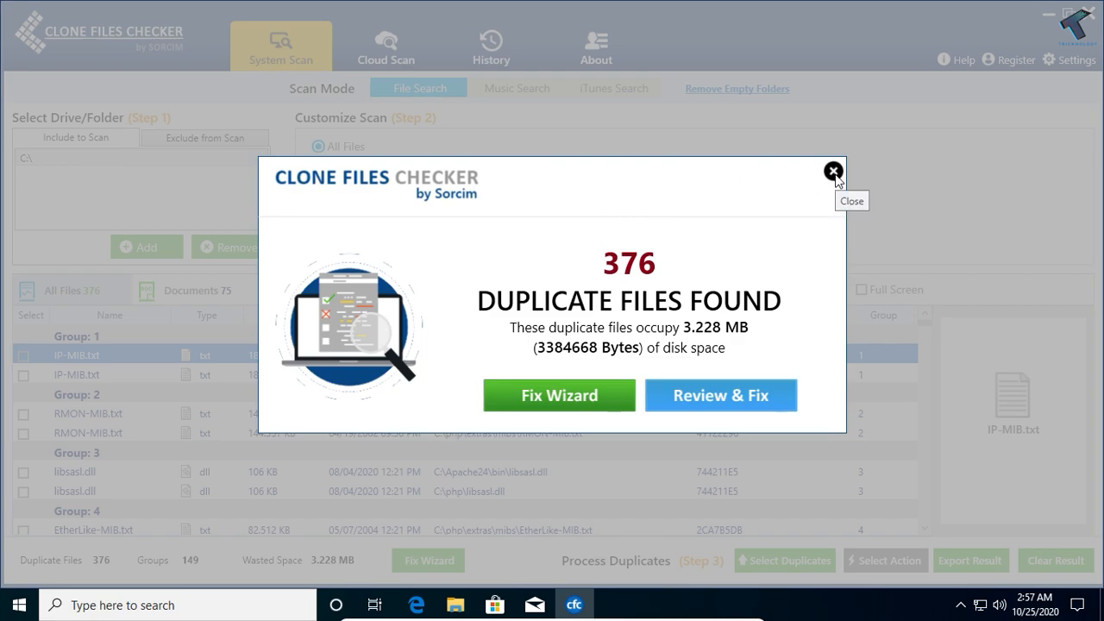
- Dismiss the results summary, filter to Documents, and tick the New folder\new.txt copy
left_click(832, 171)
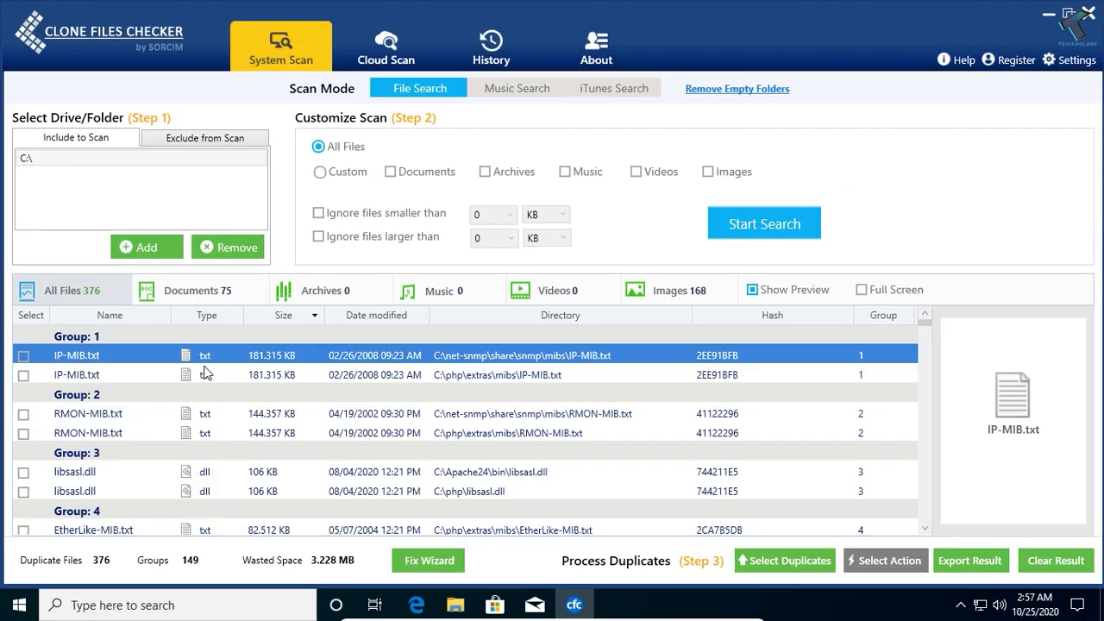
scroll("down", 3)
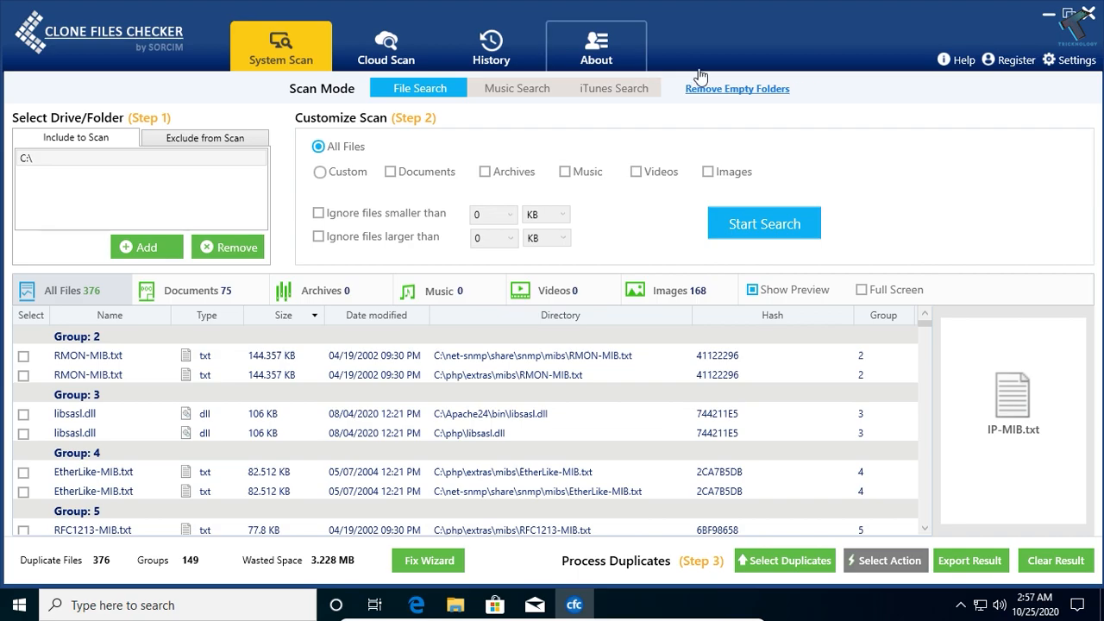
mouse_move(43, 358)
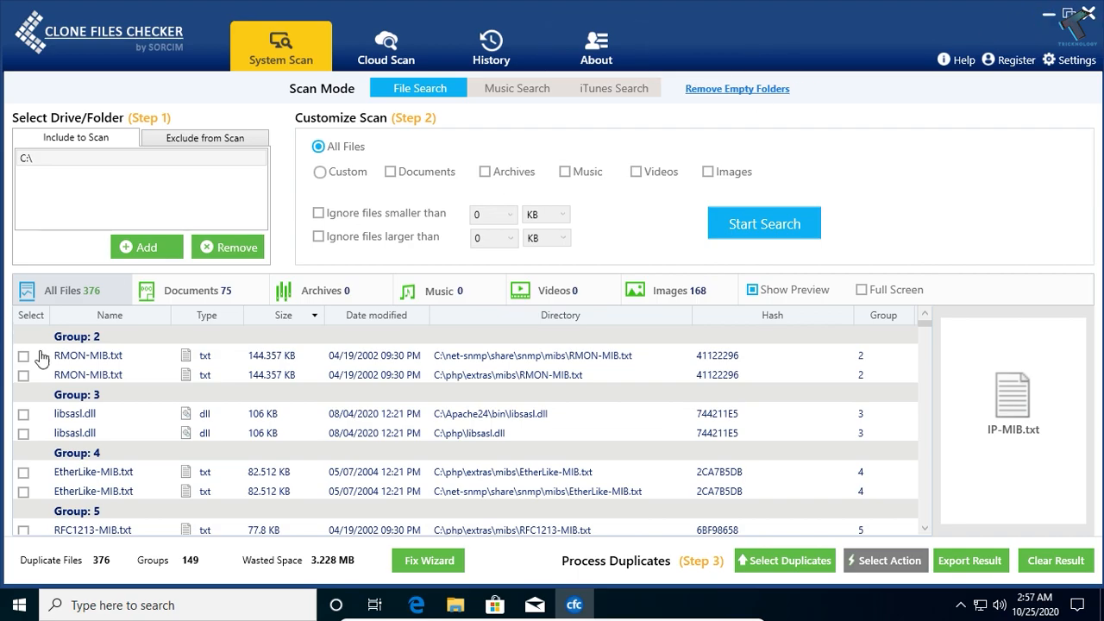
left_click(1049, 15)
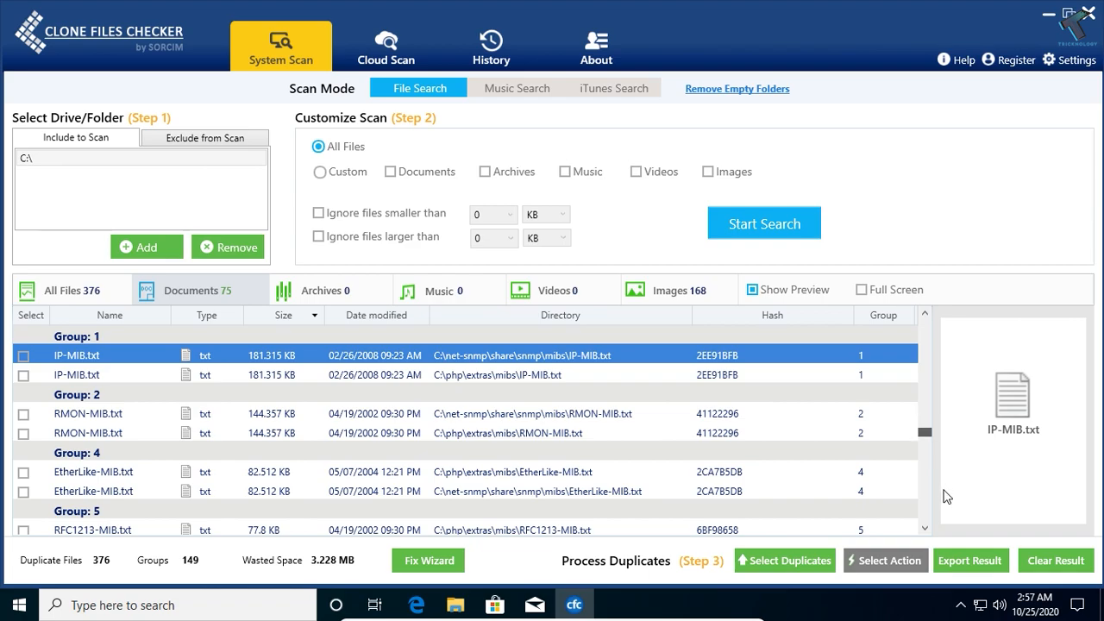
scroll("down", 3)
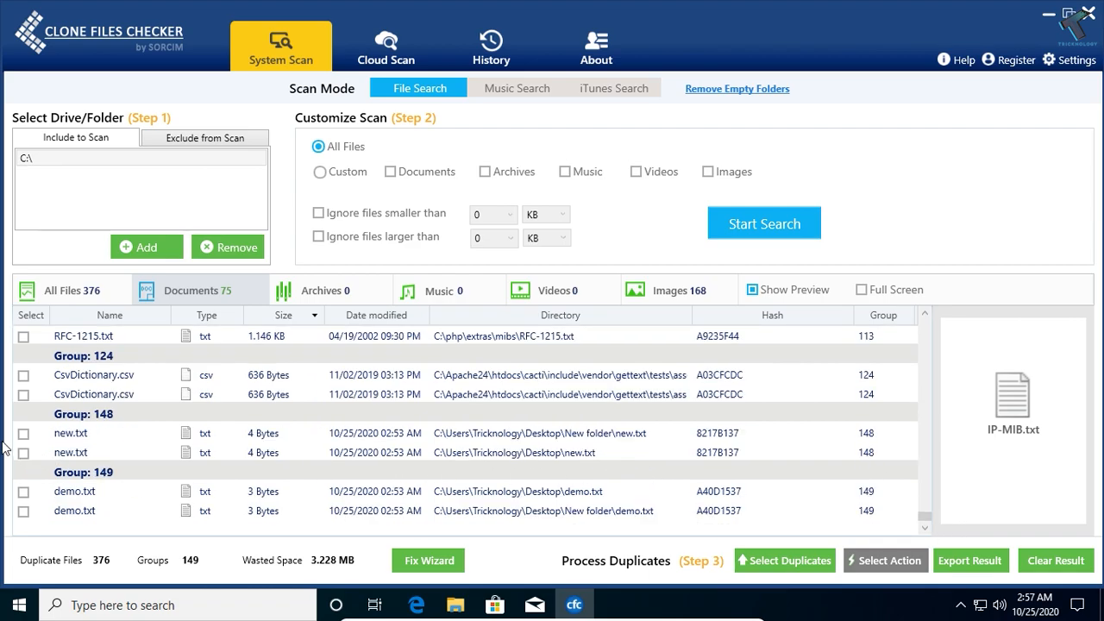
mouse_move(568, 471)
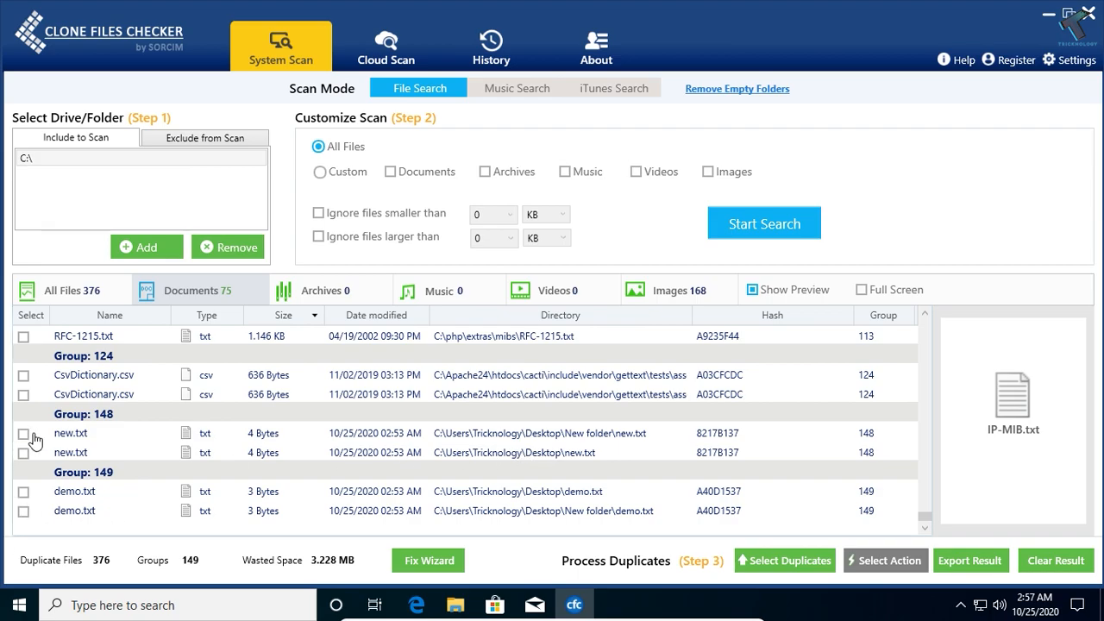
left_click(24, 433)
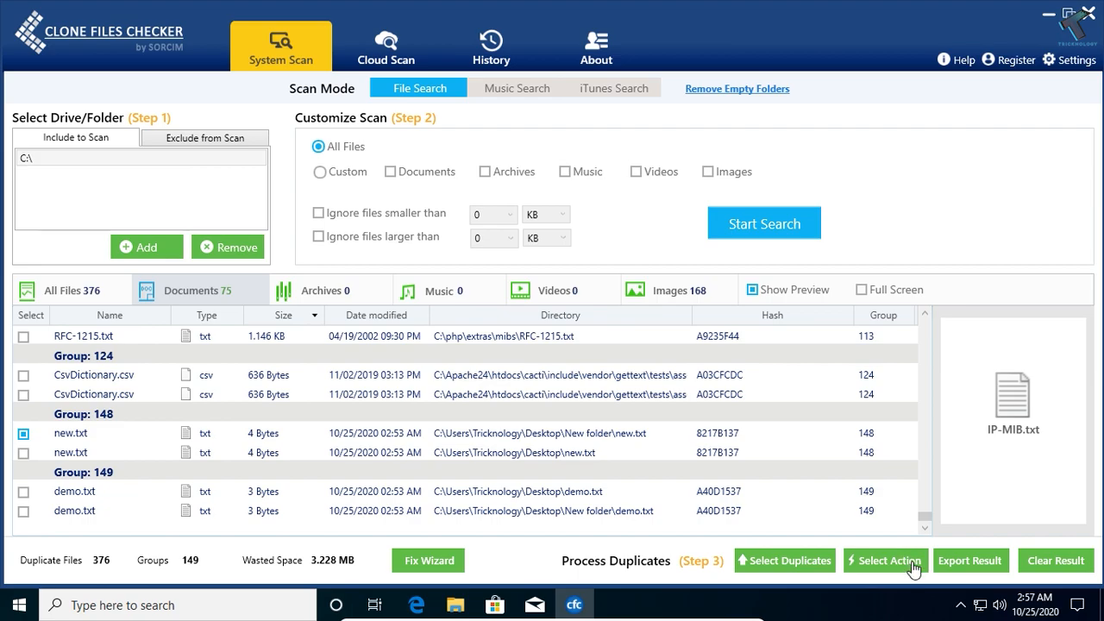
- Apply Permanent Delete to the marked new.txt copy and acknowledge the success message
left_click(885, 560)
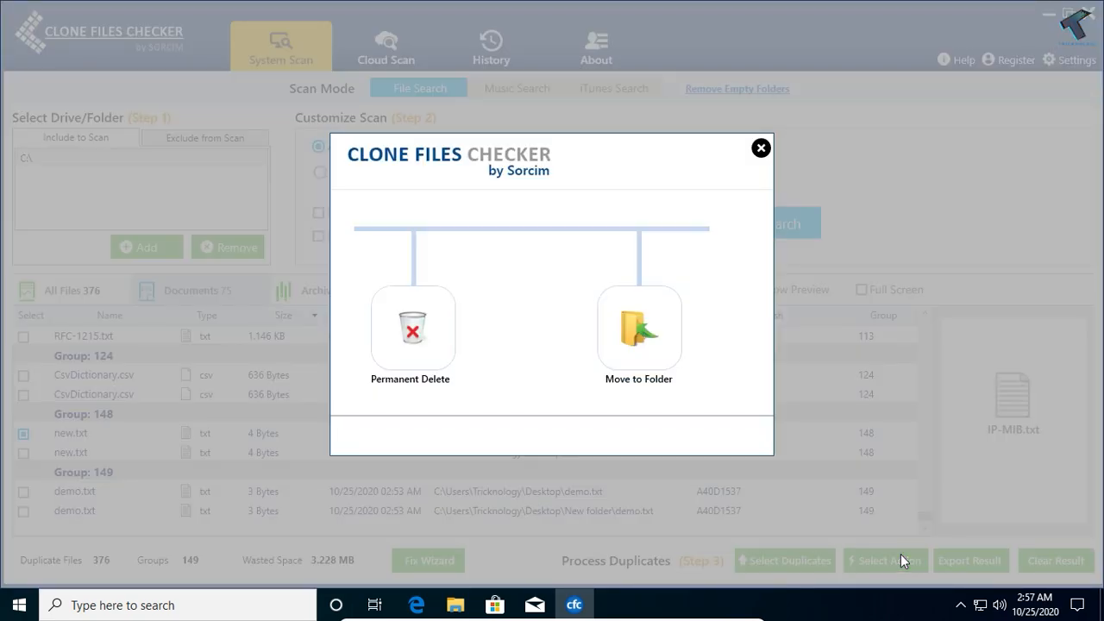
mouse_move(413, 345)
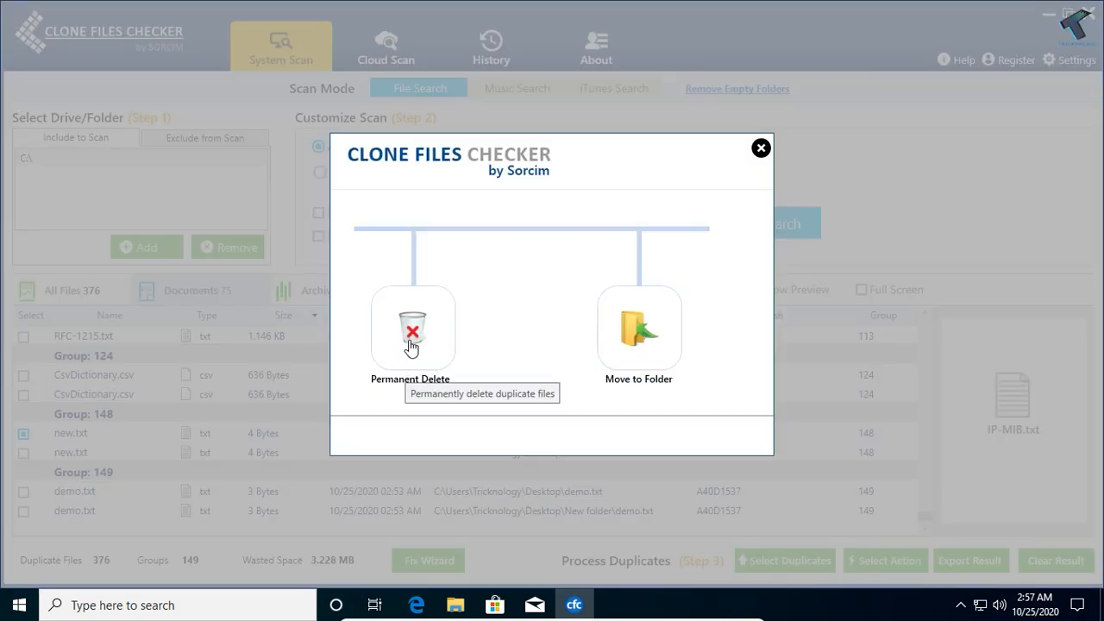
mouse_move(638, 345)
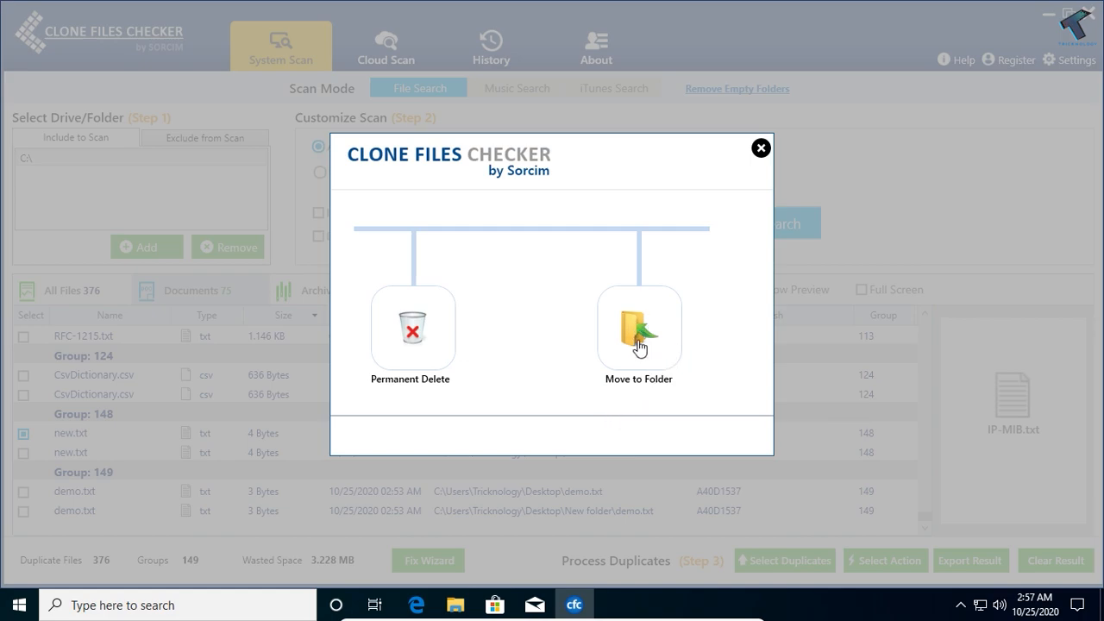
mouse_move(413, 328)
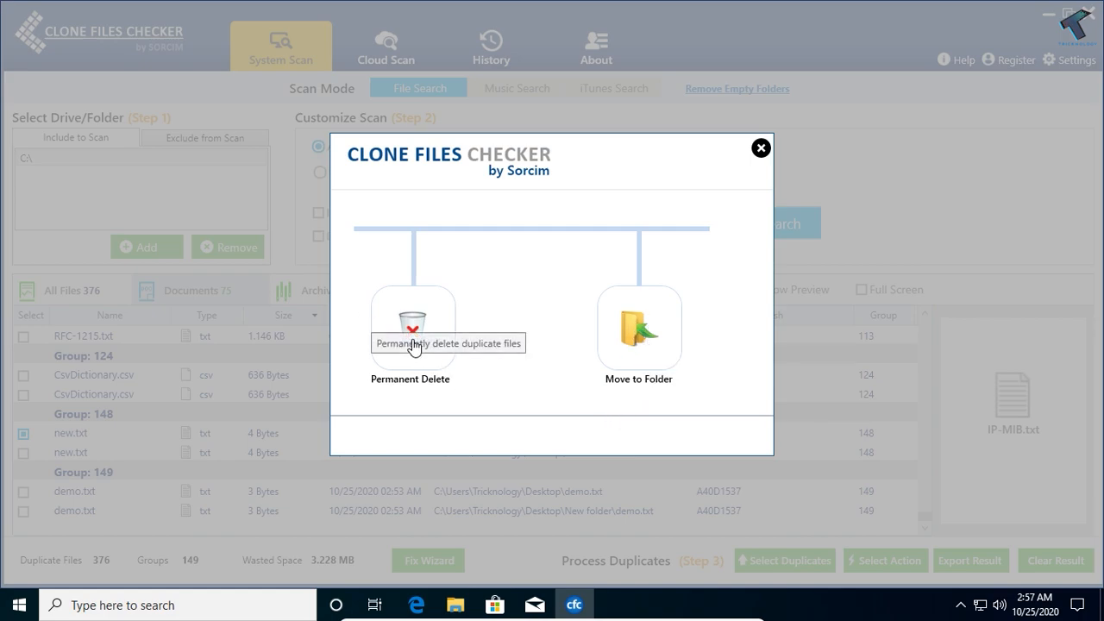
left_click(411, 328)
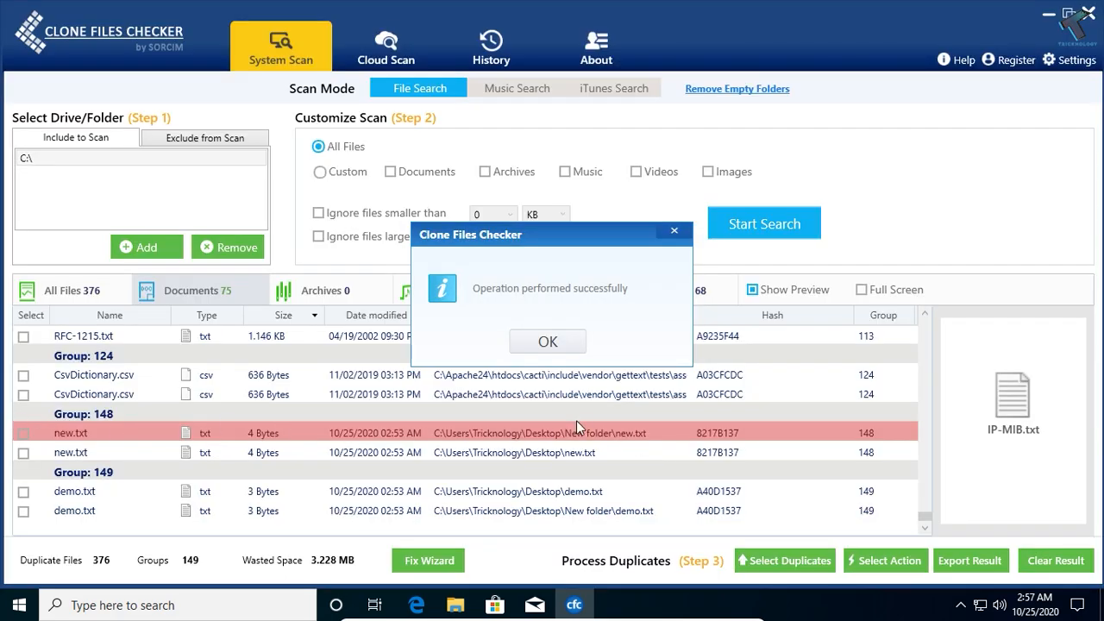
left_click(547, 340)
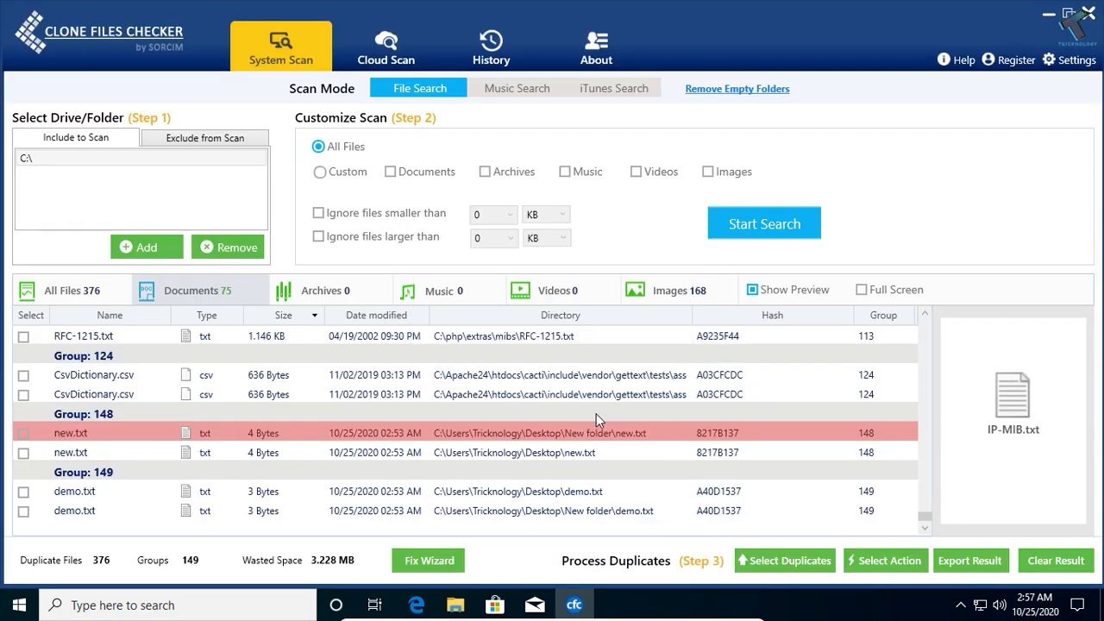
mouse_move(630, 434)
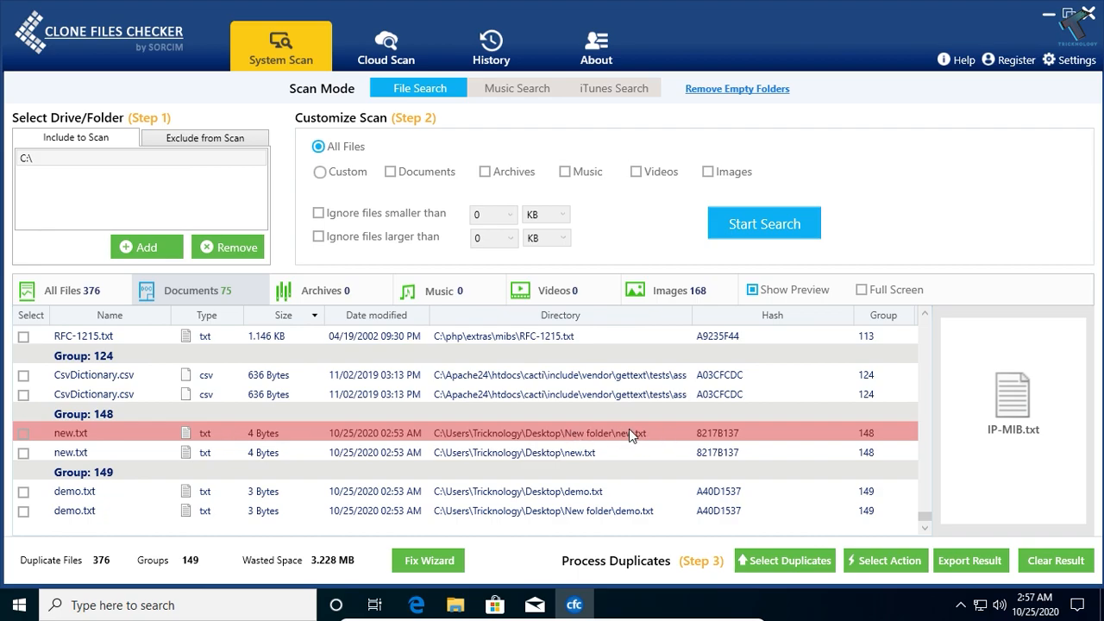
mouse_move(36, 522)
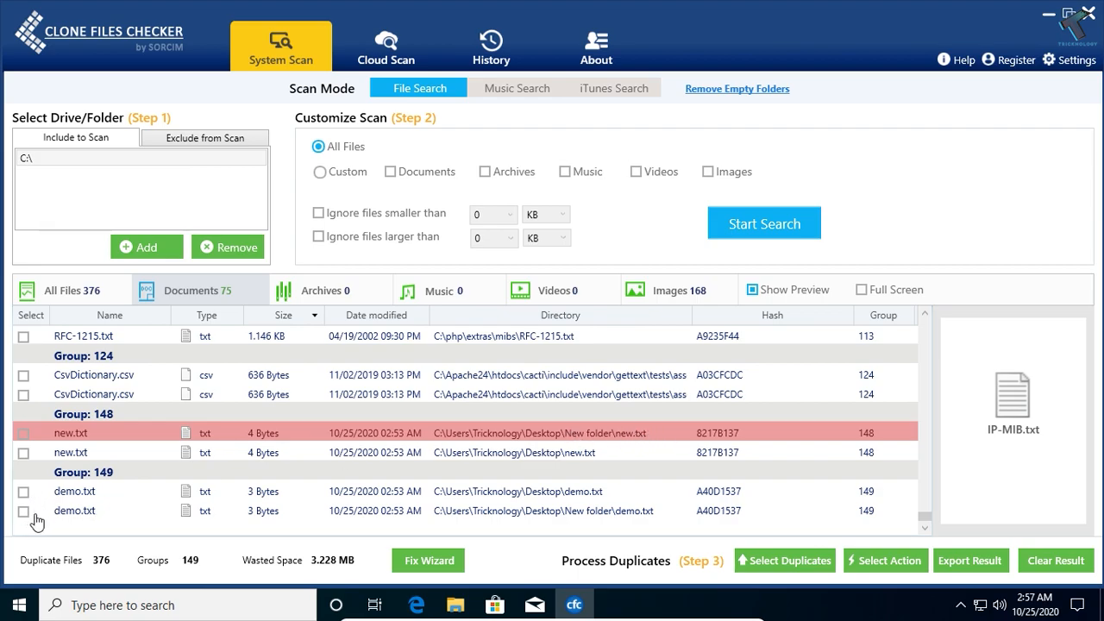
- Tick New folder\demo.txt, permanently delete it, confirm, and acknowledge the success message
left_click(25, 511)
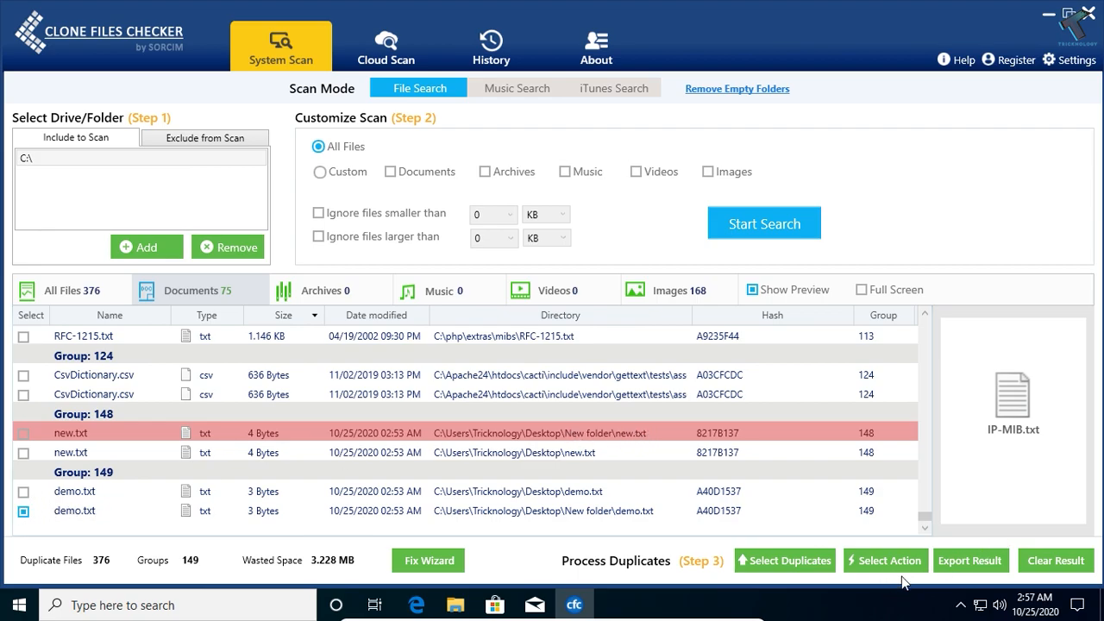
left_click(885, 560)
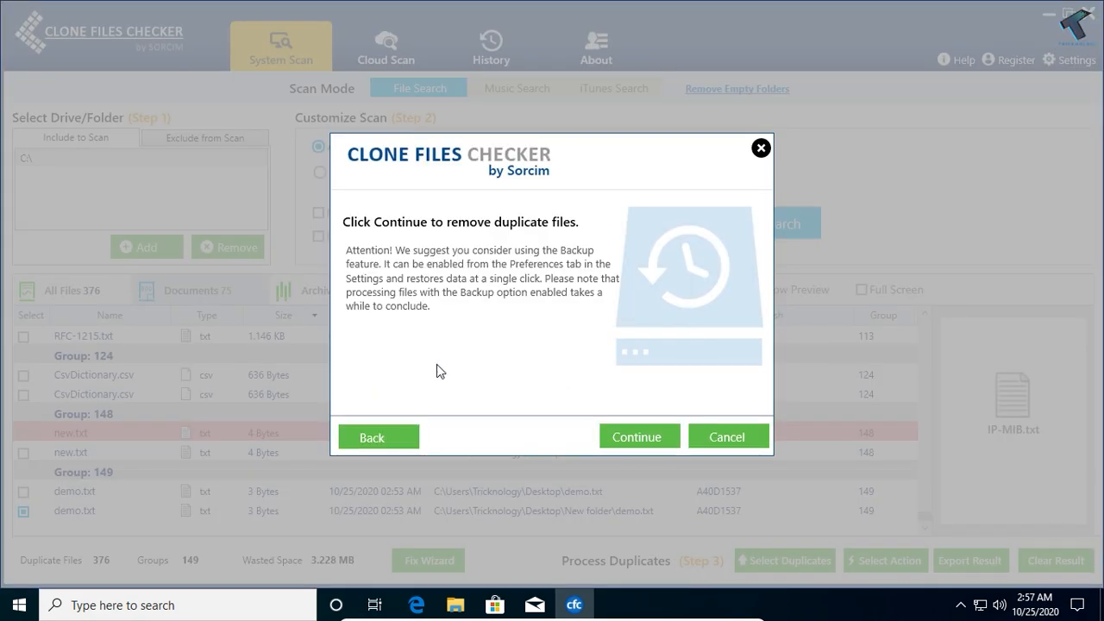
left_click(638, 436)
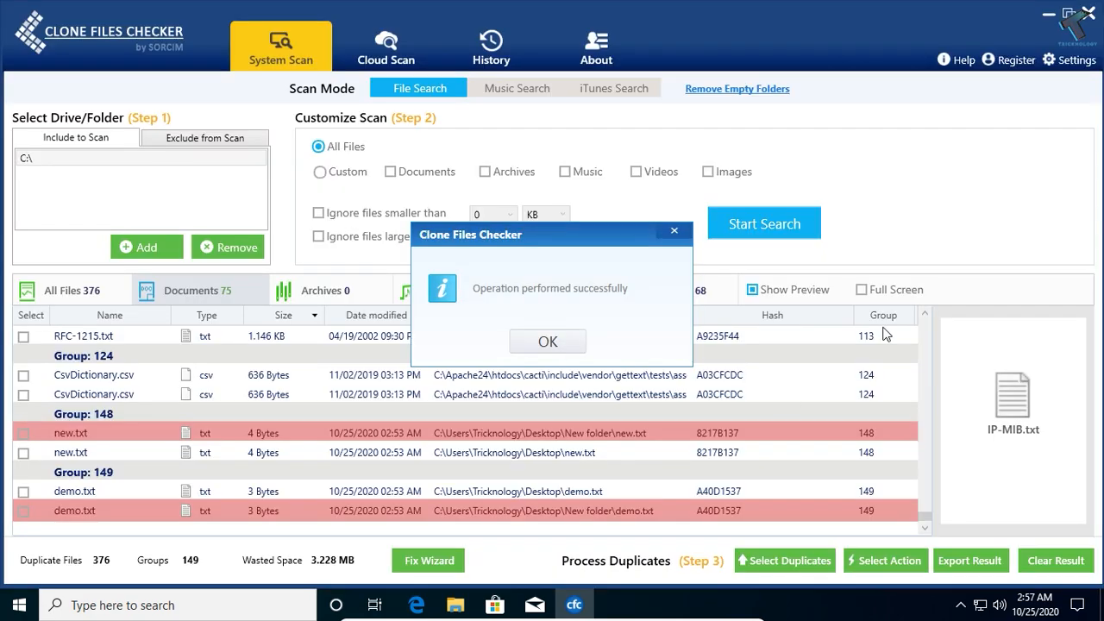
left_click(547, 340)
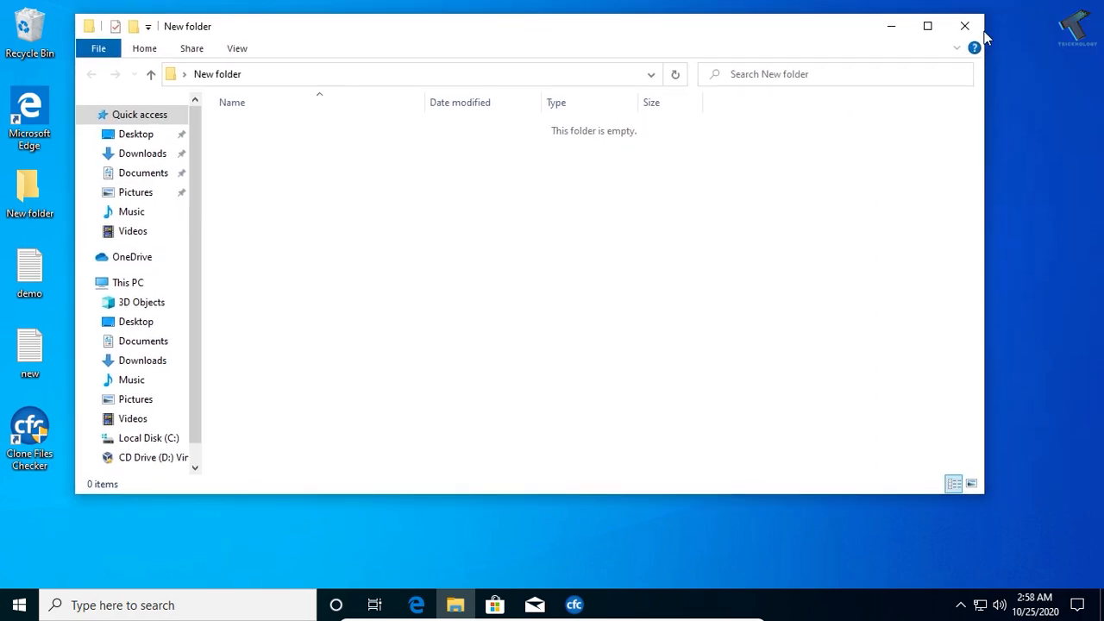
- Leave the empty New folder window and bring Clone Files Checker back from the taskbar
left_click(573, 604)
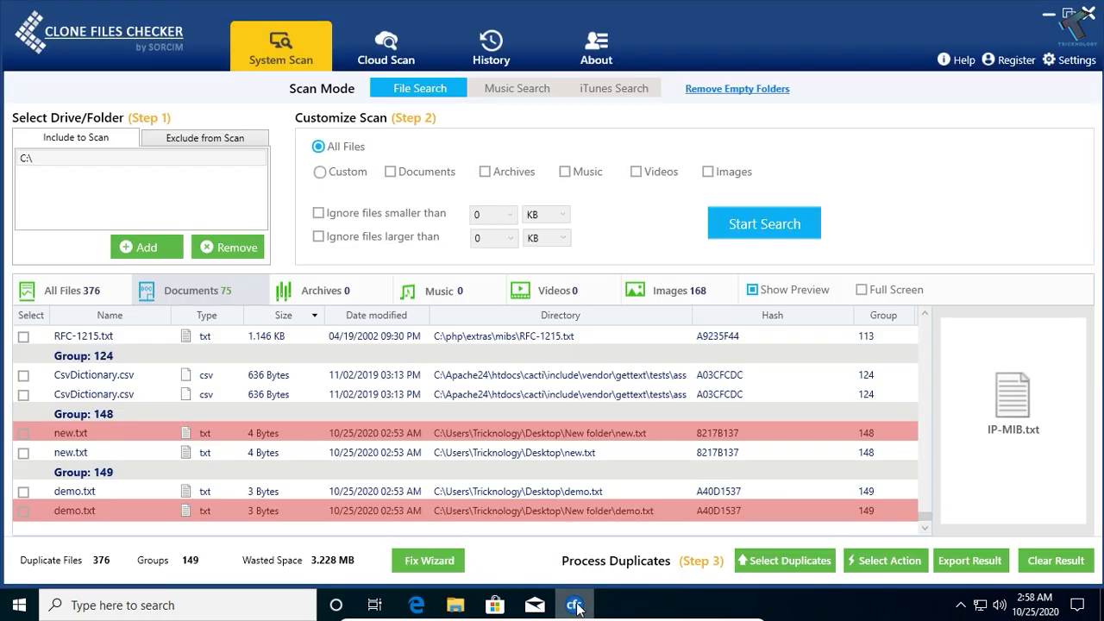